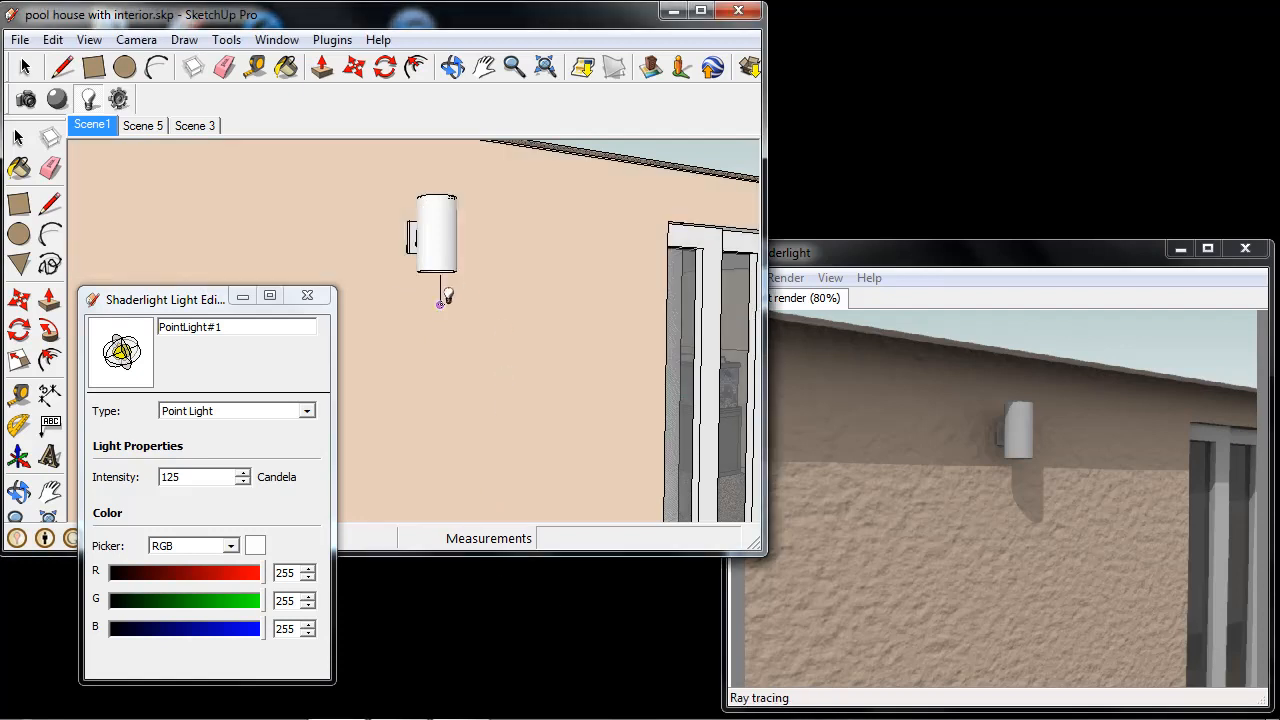
# Select the 125-candela Shaderlight point light just below the wall lamp
pyautogui.click(440, 304)
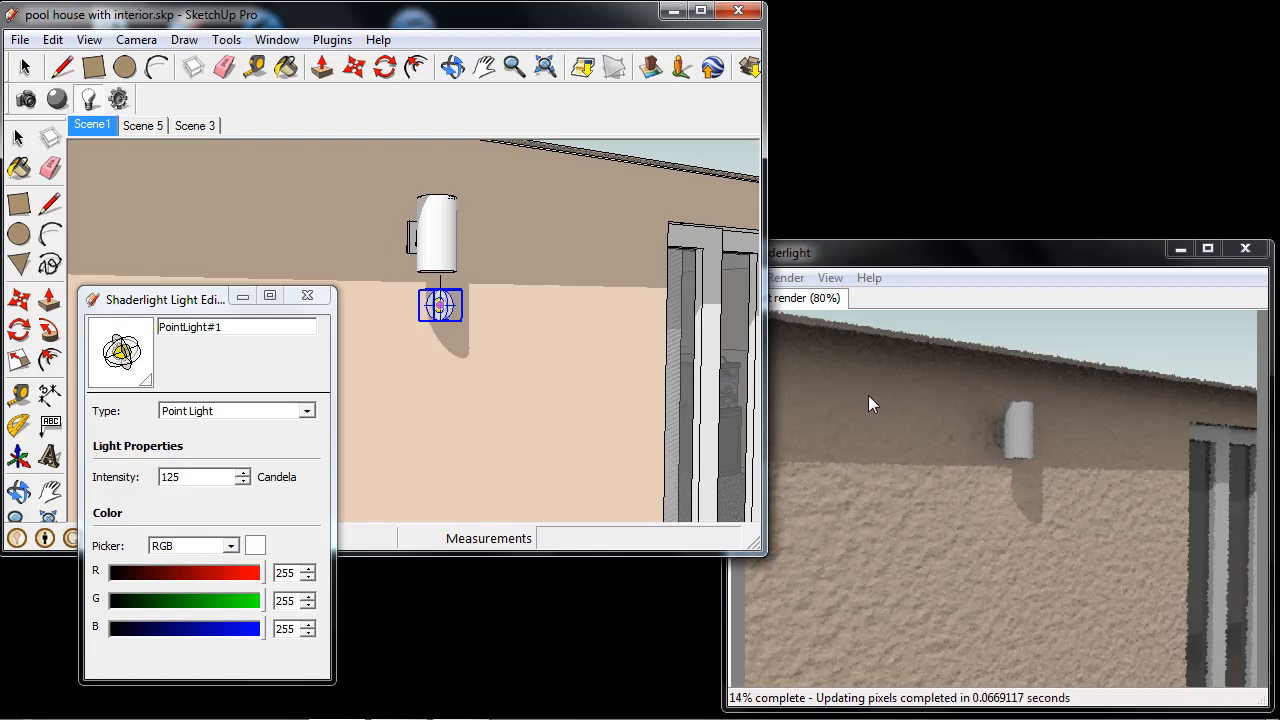
pyautogui.moveTo(950, 336)
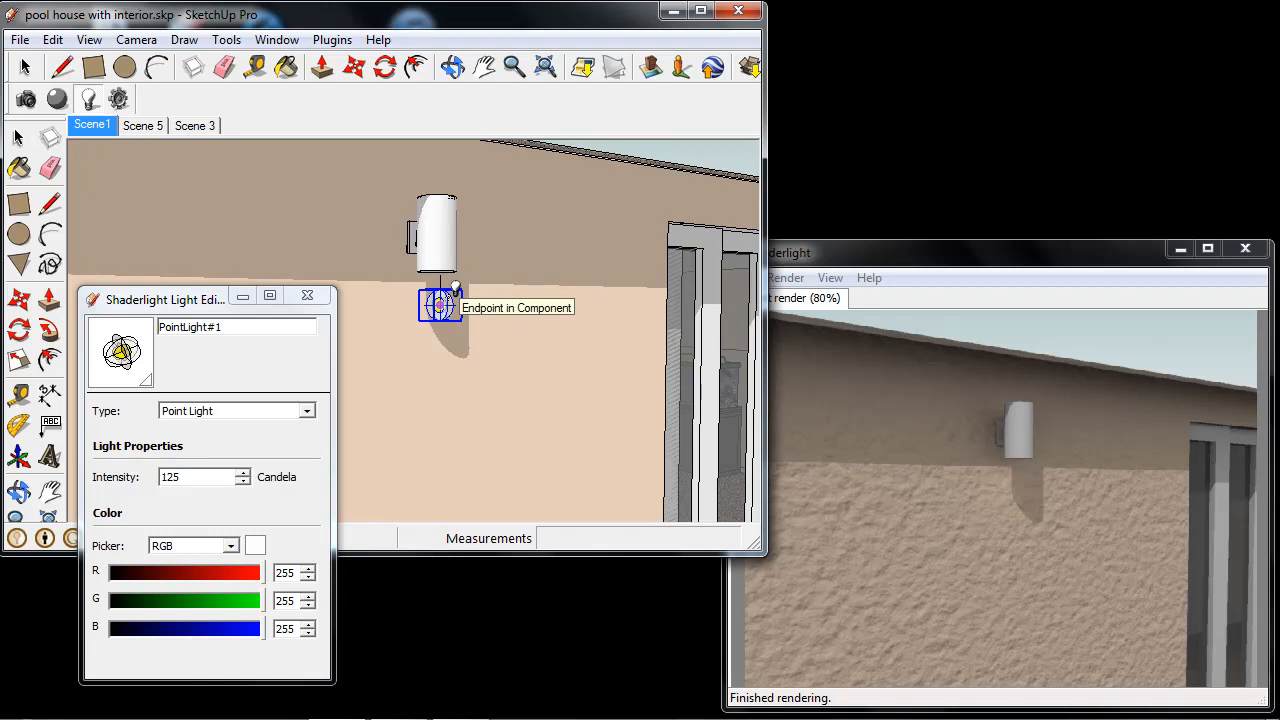
pyautogui.moveTo(440, 304)
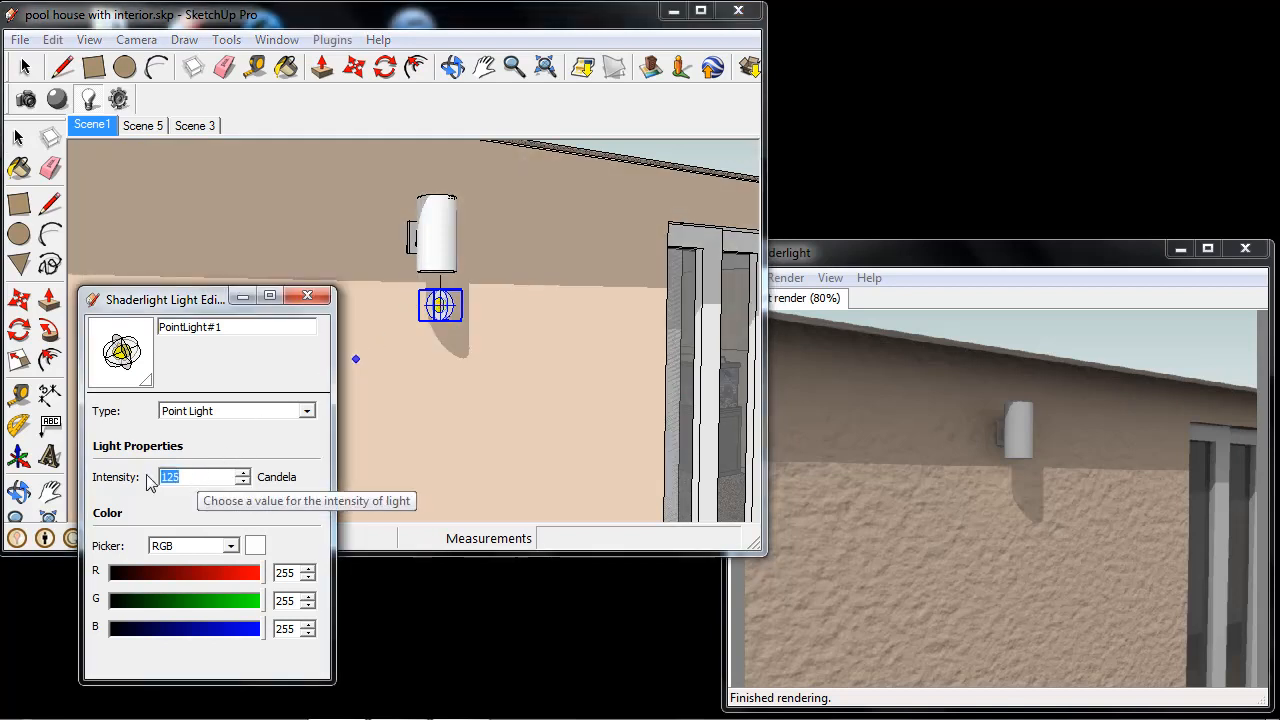
# Test the light at 10000 candela to see the wall glow, then restore 125 candela
pyautogui.write('10000')
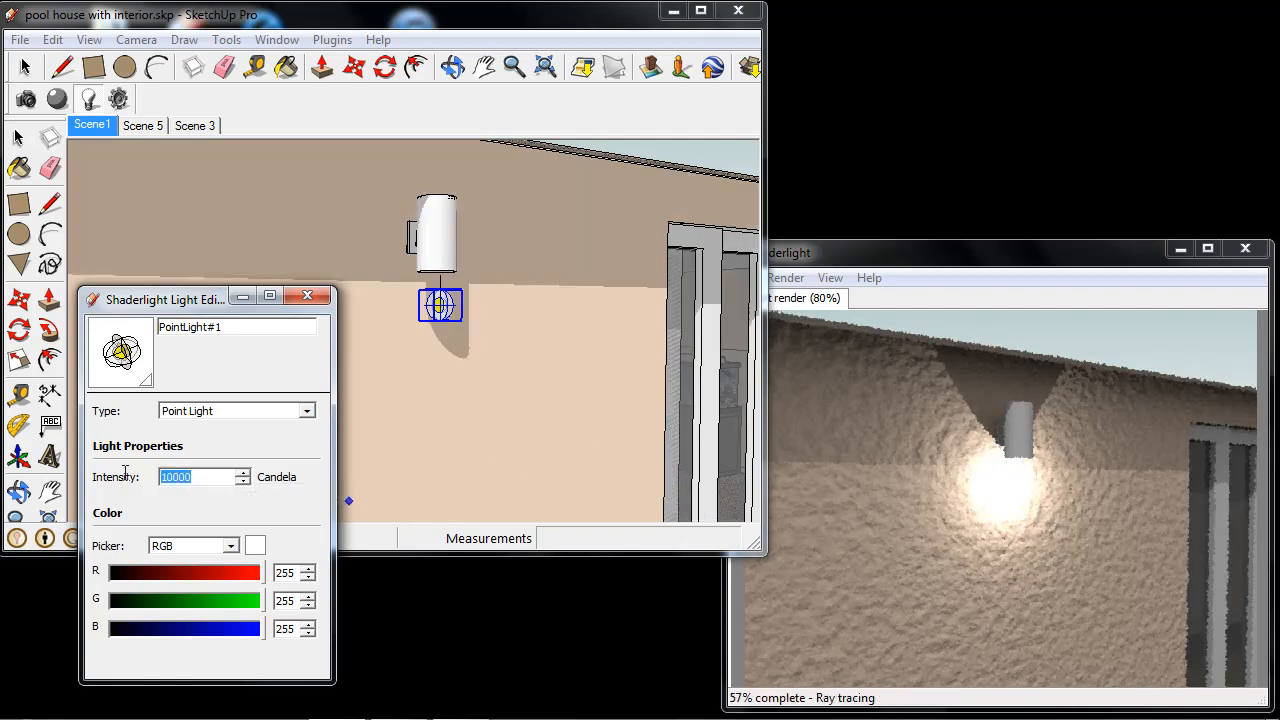
pyautogui.write('125')
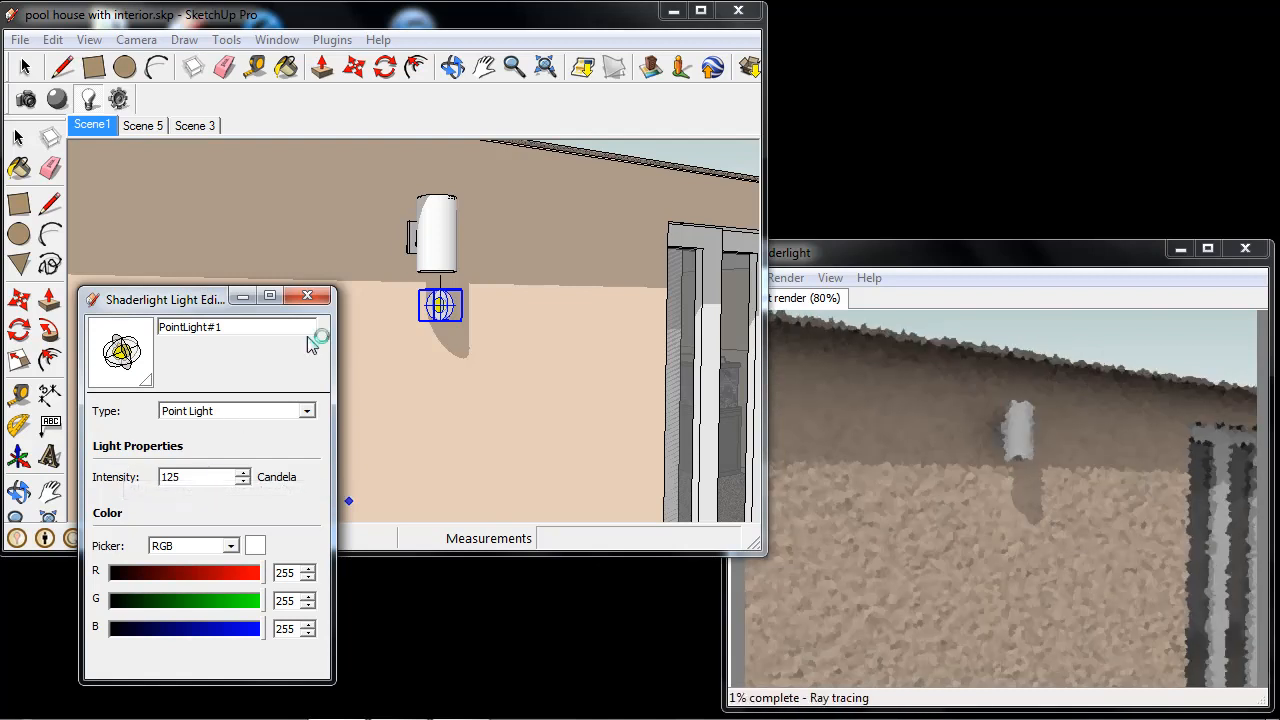
# Lower the SketchUp shadow Dark slider to 2 so the 125-candela glow shows
pyautogui.click(276, 40)
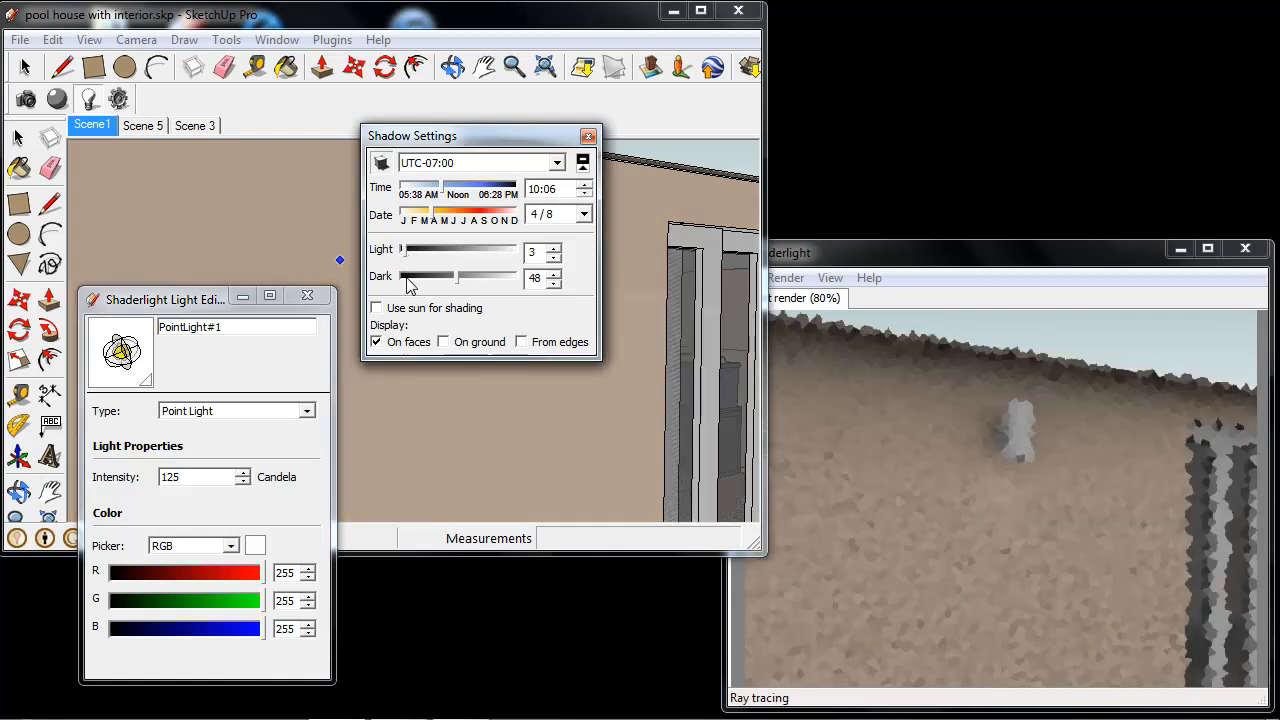
pyautogui.moveTo(444, 276); pyautogui.dragTo(404, 276)
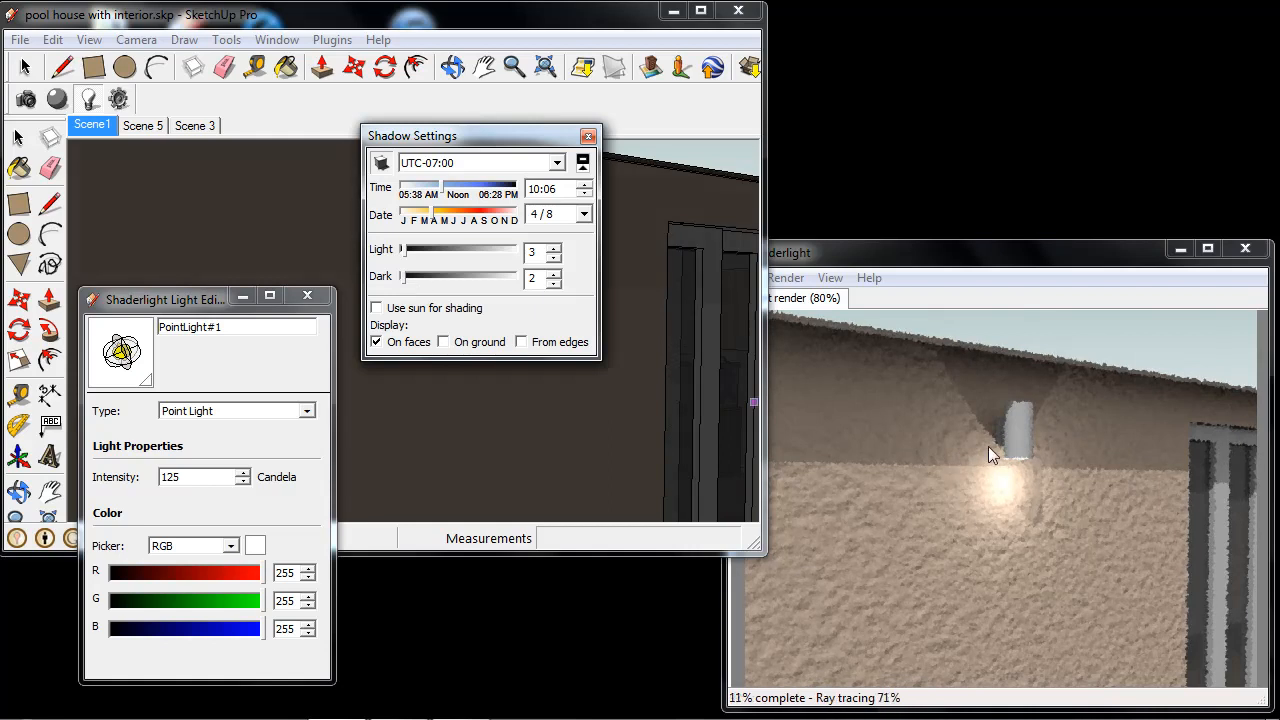
pyautogui.moveTo(1030, 480)
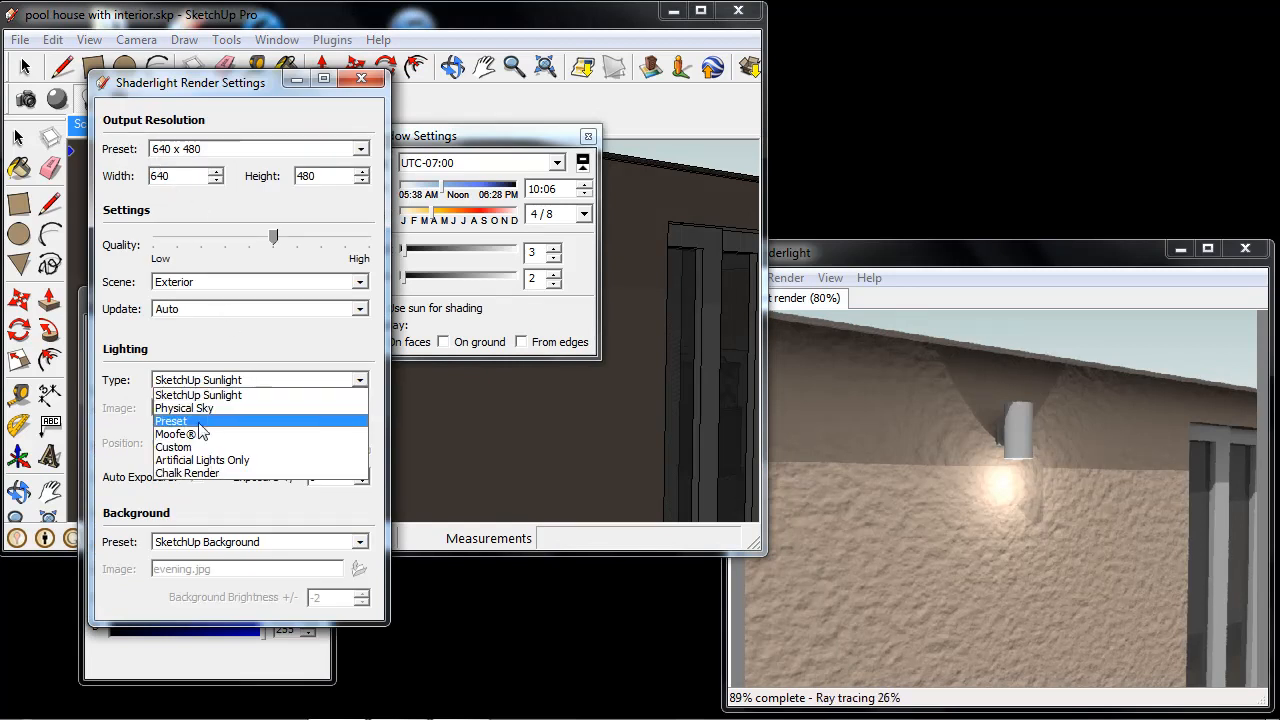
# Set Shaderlight Lighting Type to Preset with the Business Park Daytime image
pyautogui.click(172, 420)
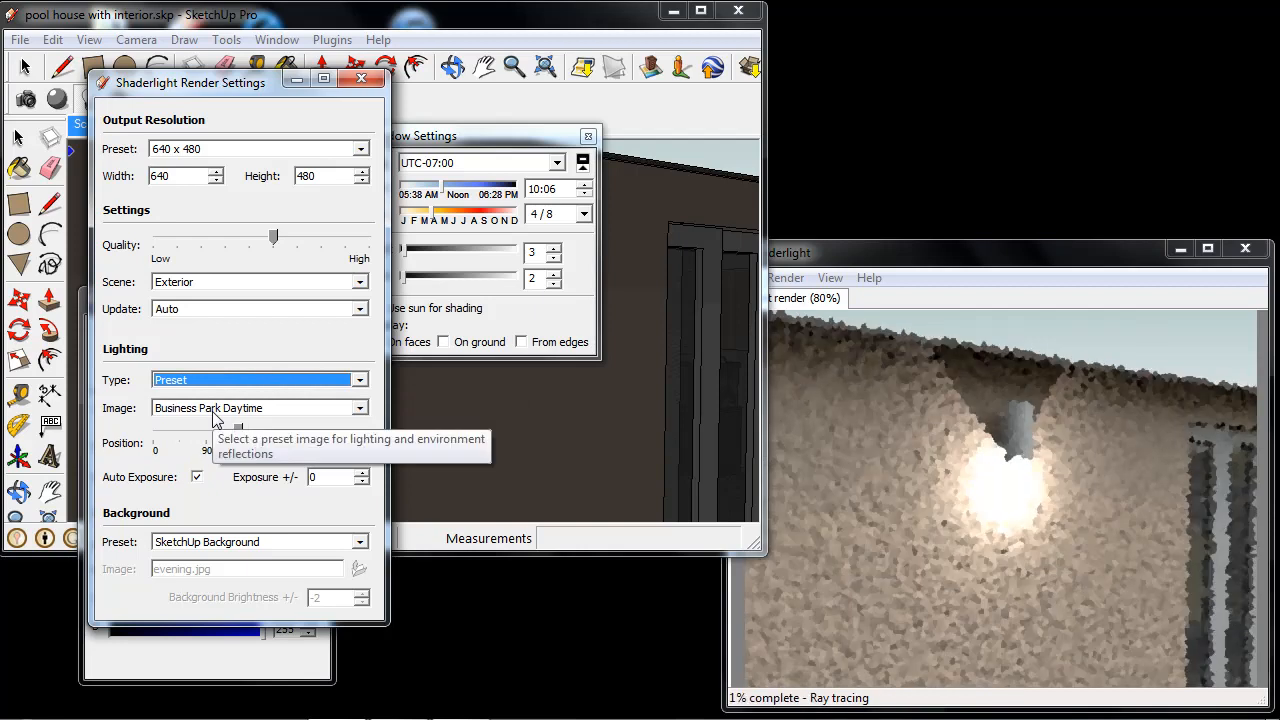